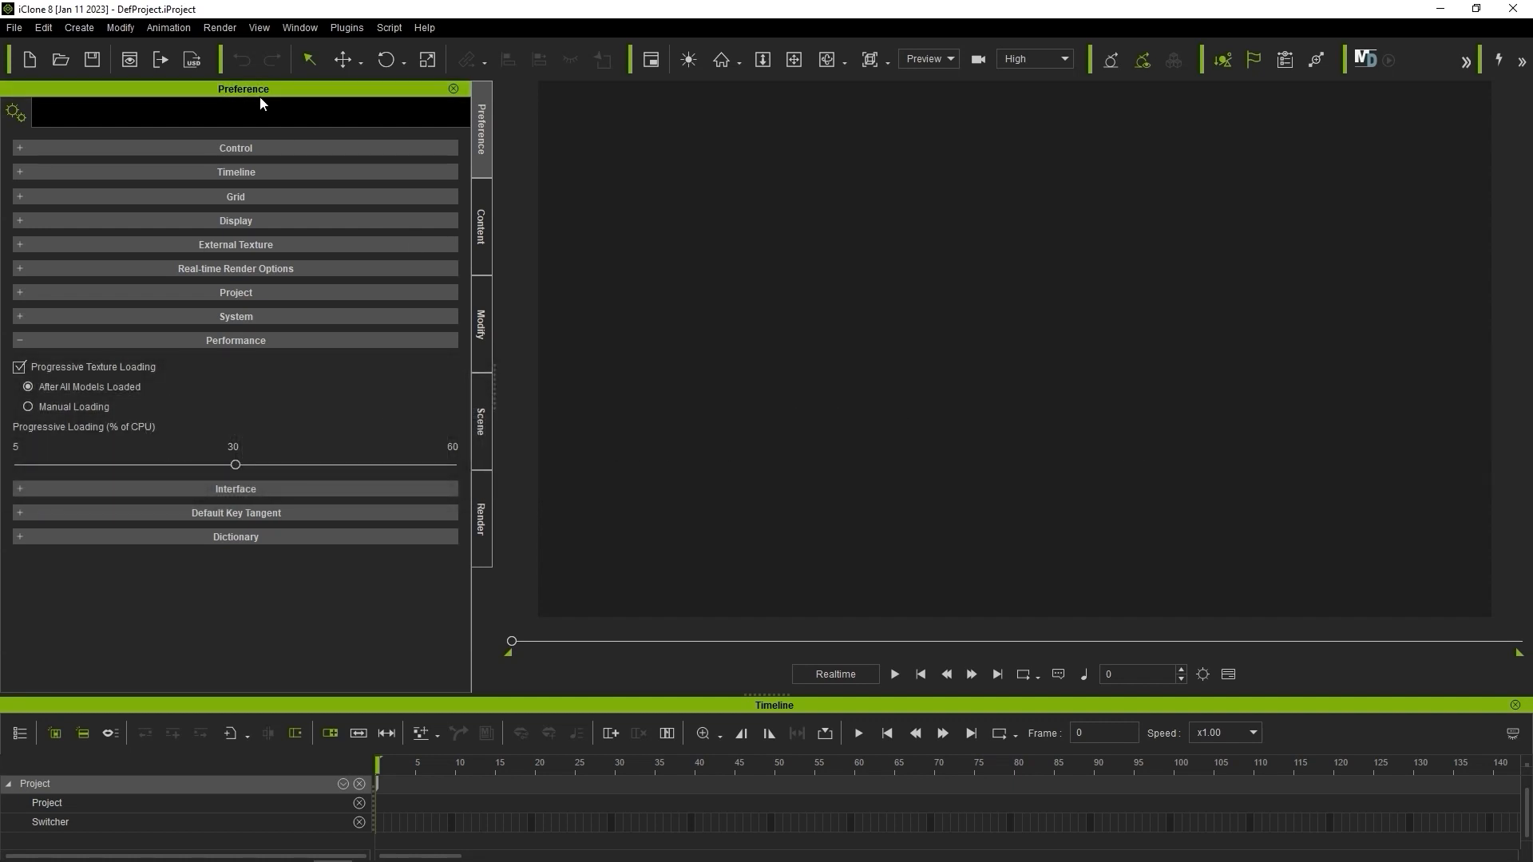
pyautogui.moveTo(249, 355)
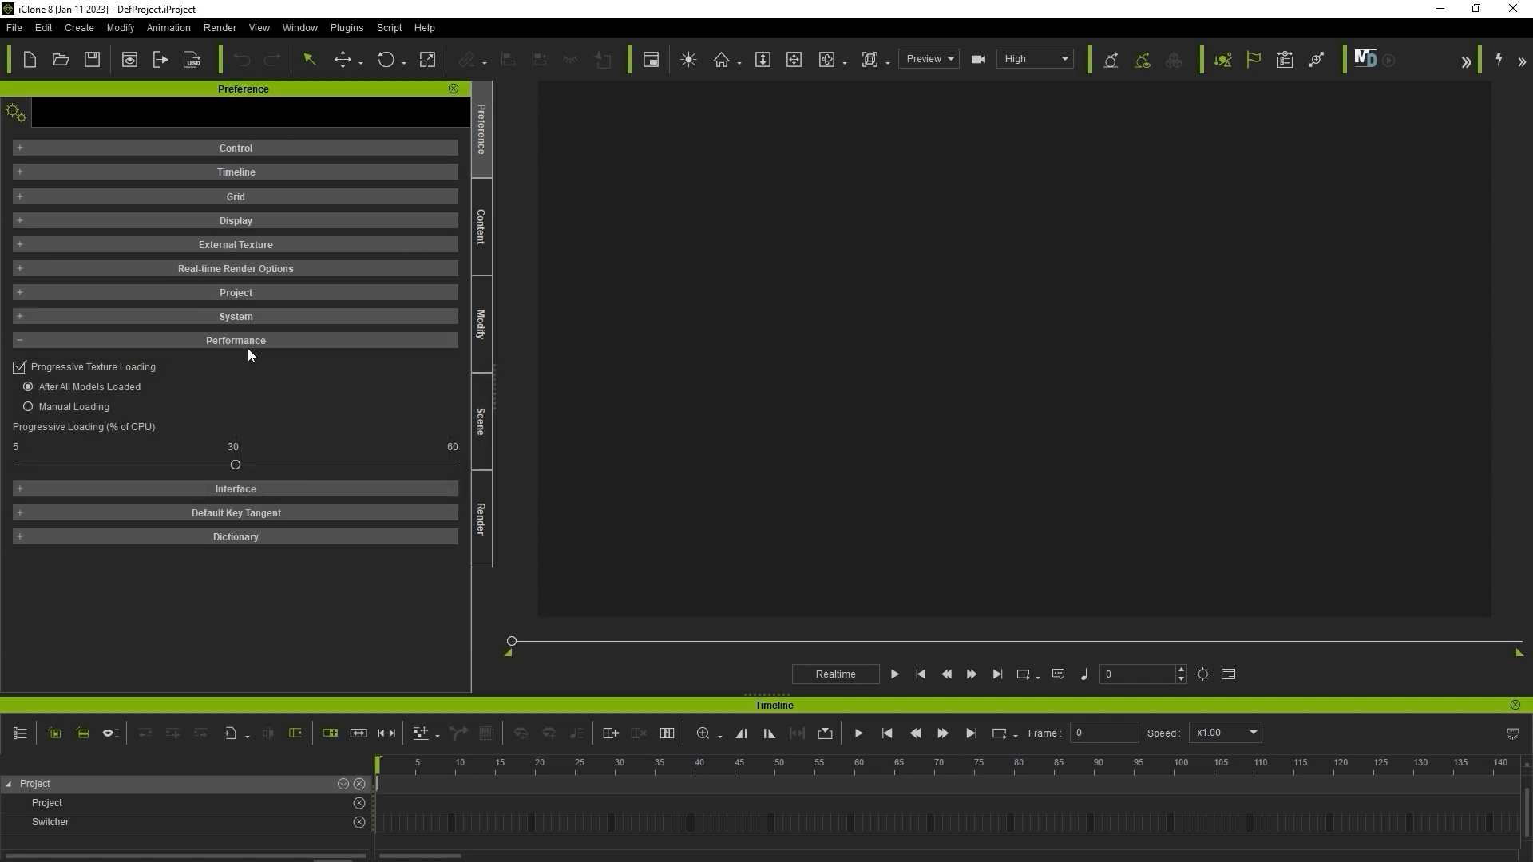
# Uncheck Progressive Texture Loading under Performance in the Preference panel
pyautogui.click(18, 368)
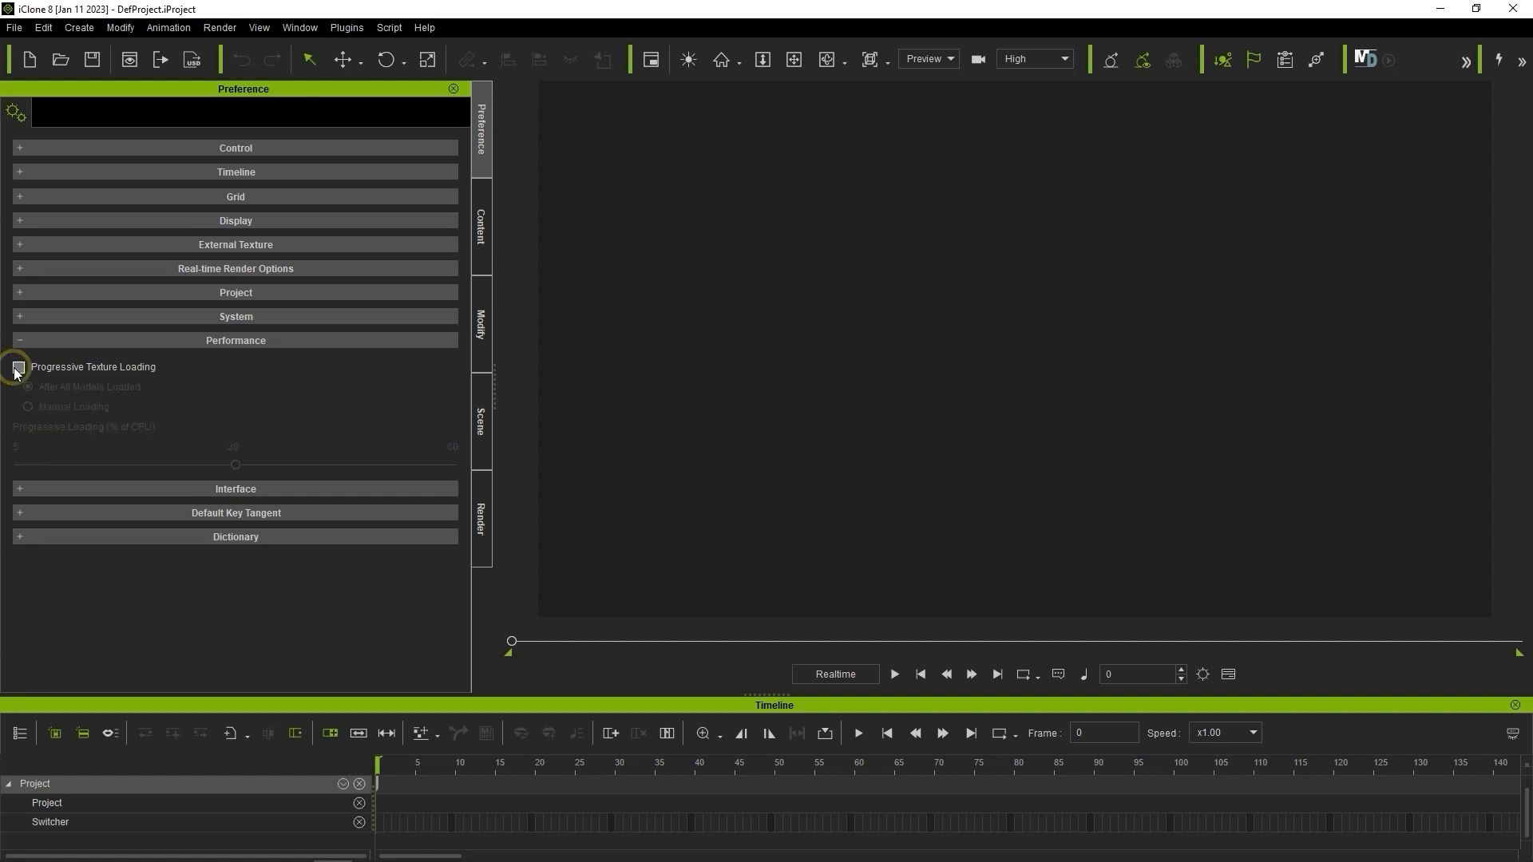
pyautogui.click(17, 367)
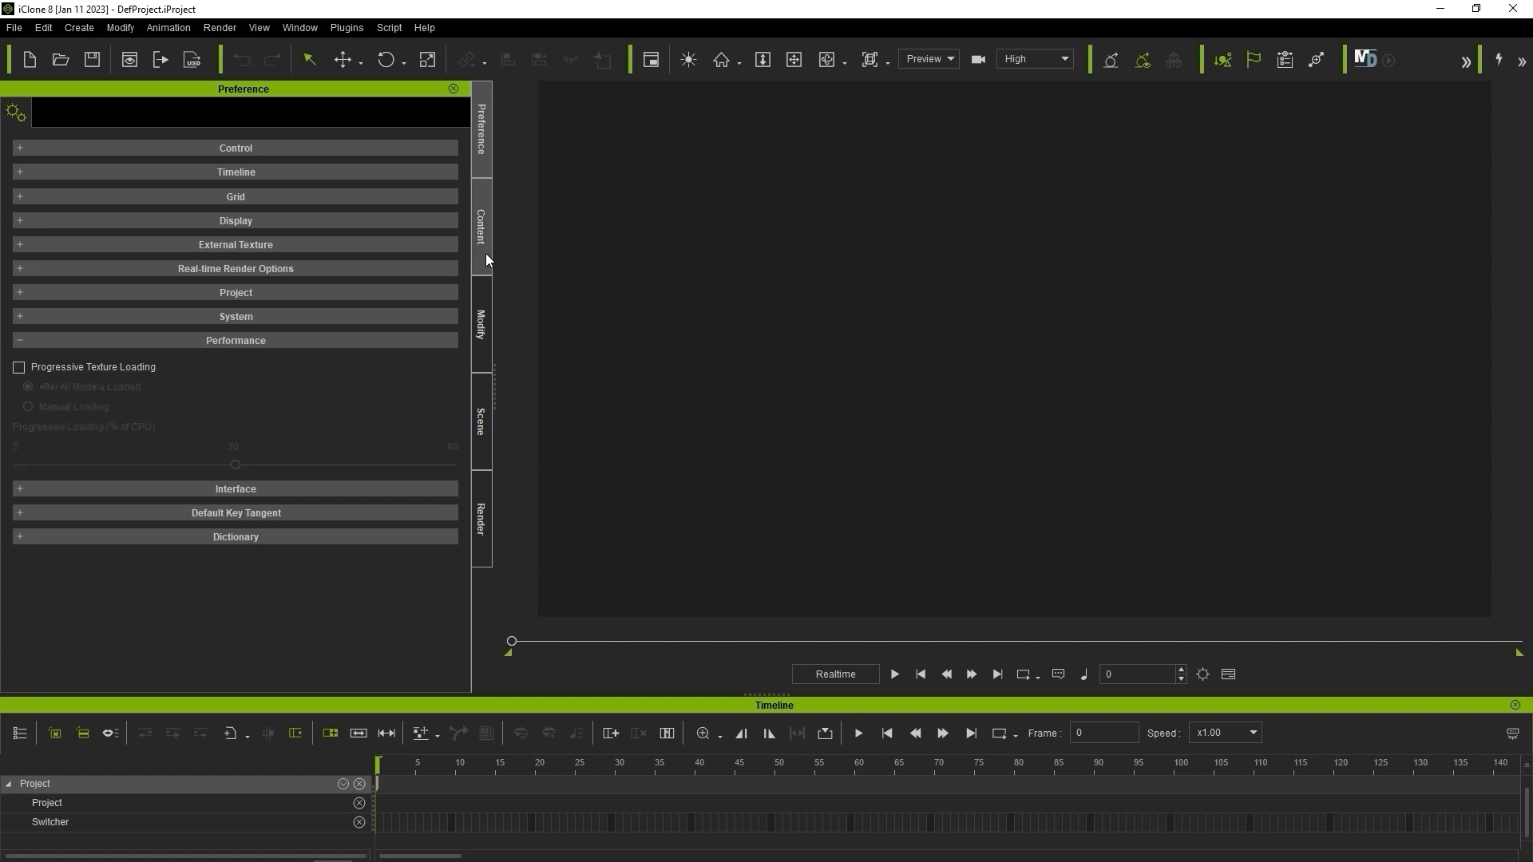
pyautogui.click(481, 322)
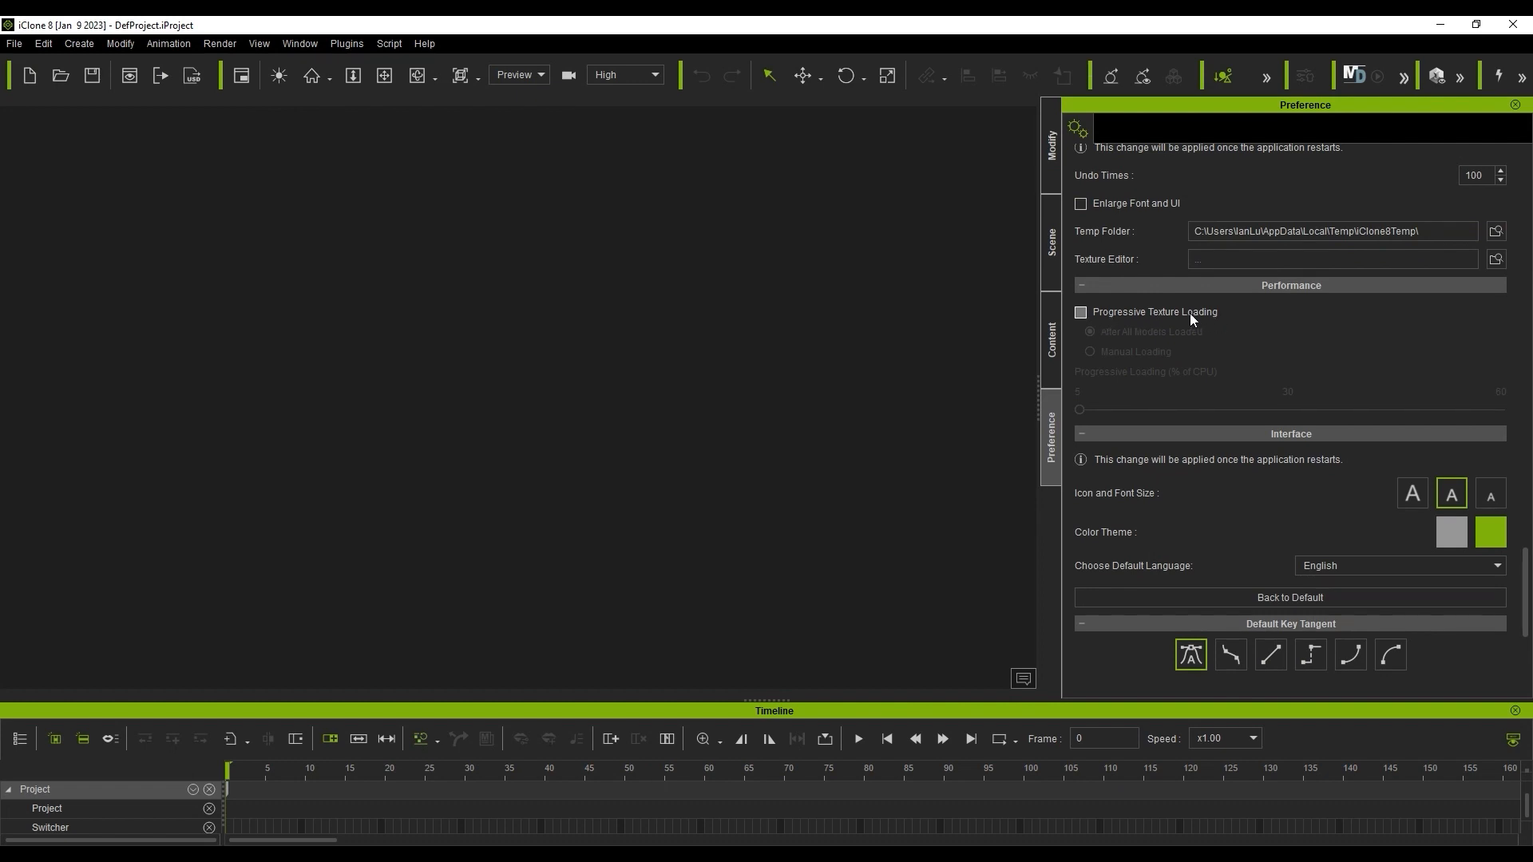
# Navigate the Custom content library to Project > IC Project > IC8.2 > Editing While Loading Texture
pyautogui.click(1081, 311)
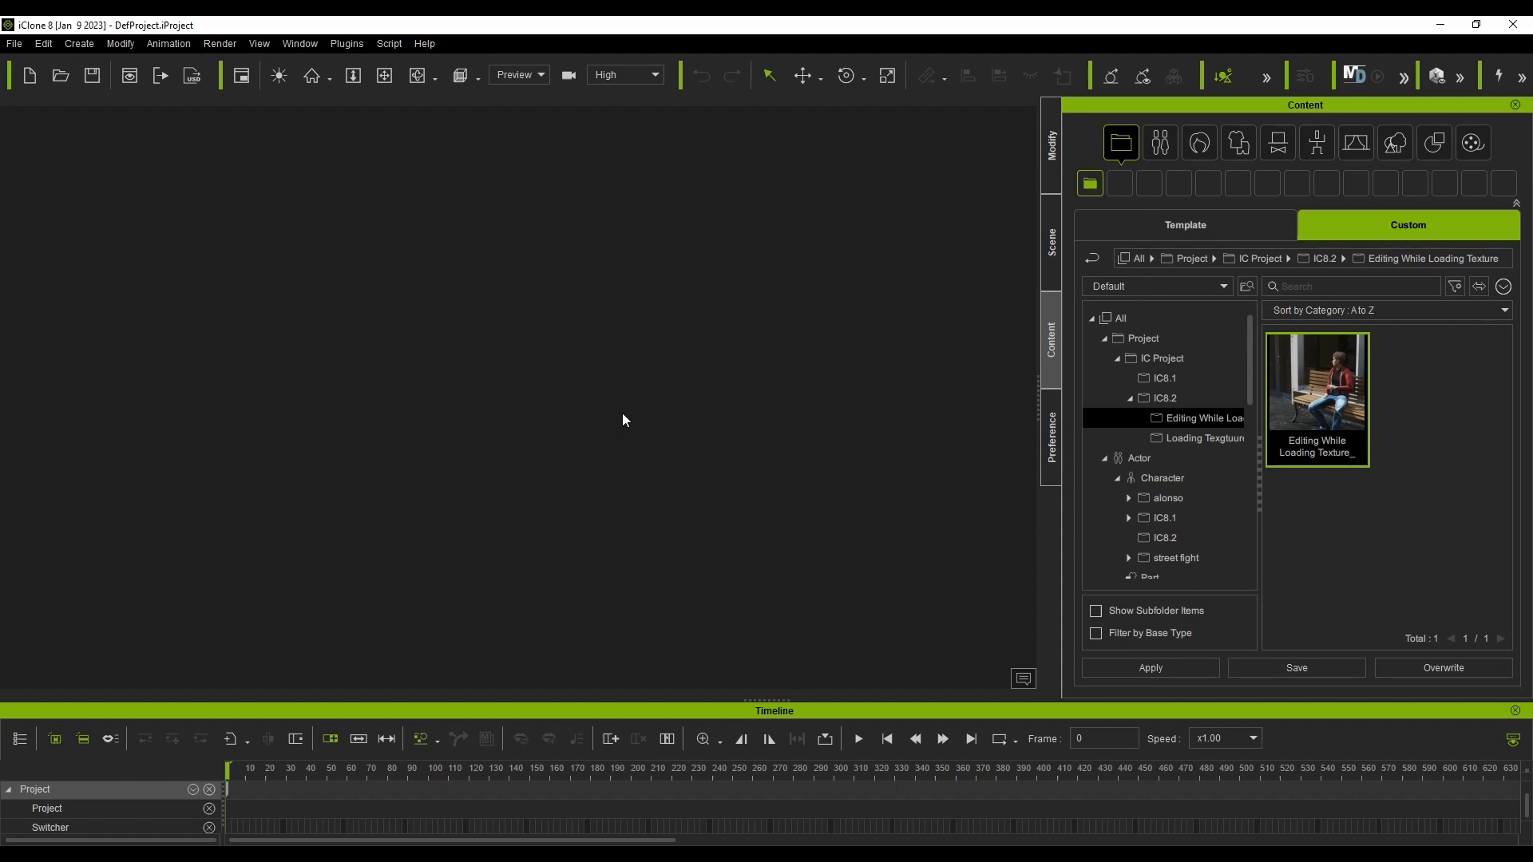
# Load the bench scene project, filter by the Editing While Loading tag and select the Soda prop
pyautogui.doubleClick(1316, 382)
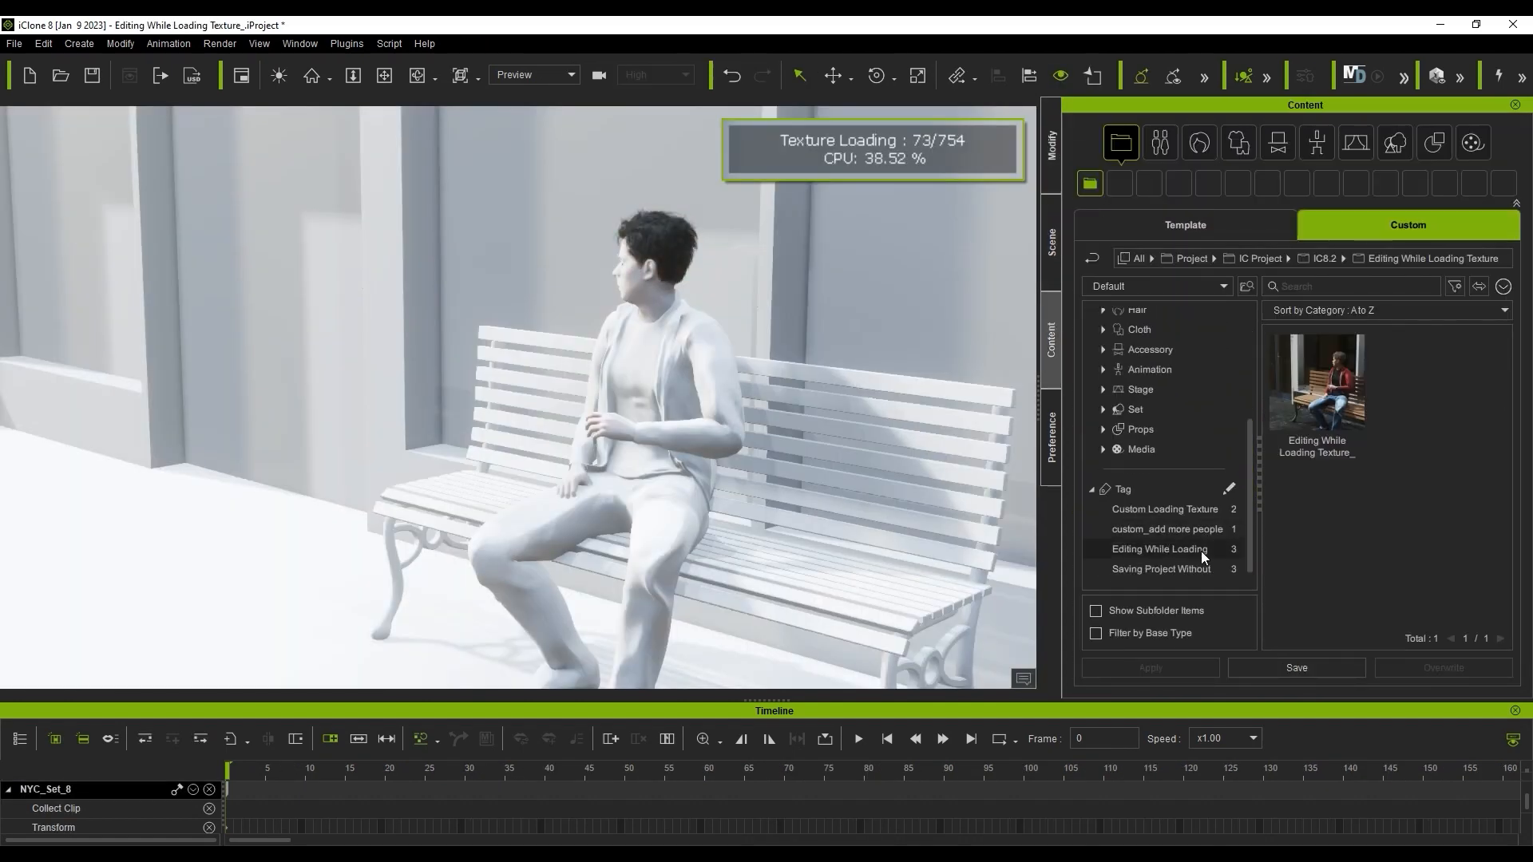
pyautogui.click(1160, 548)
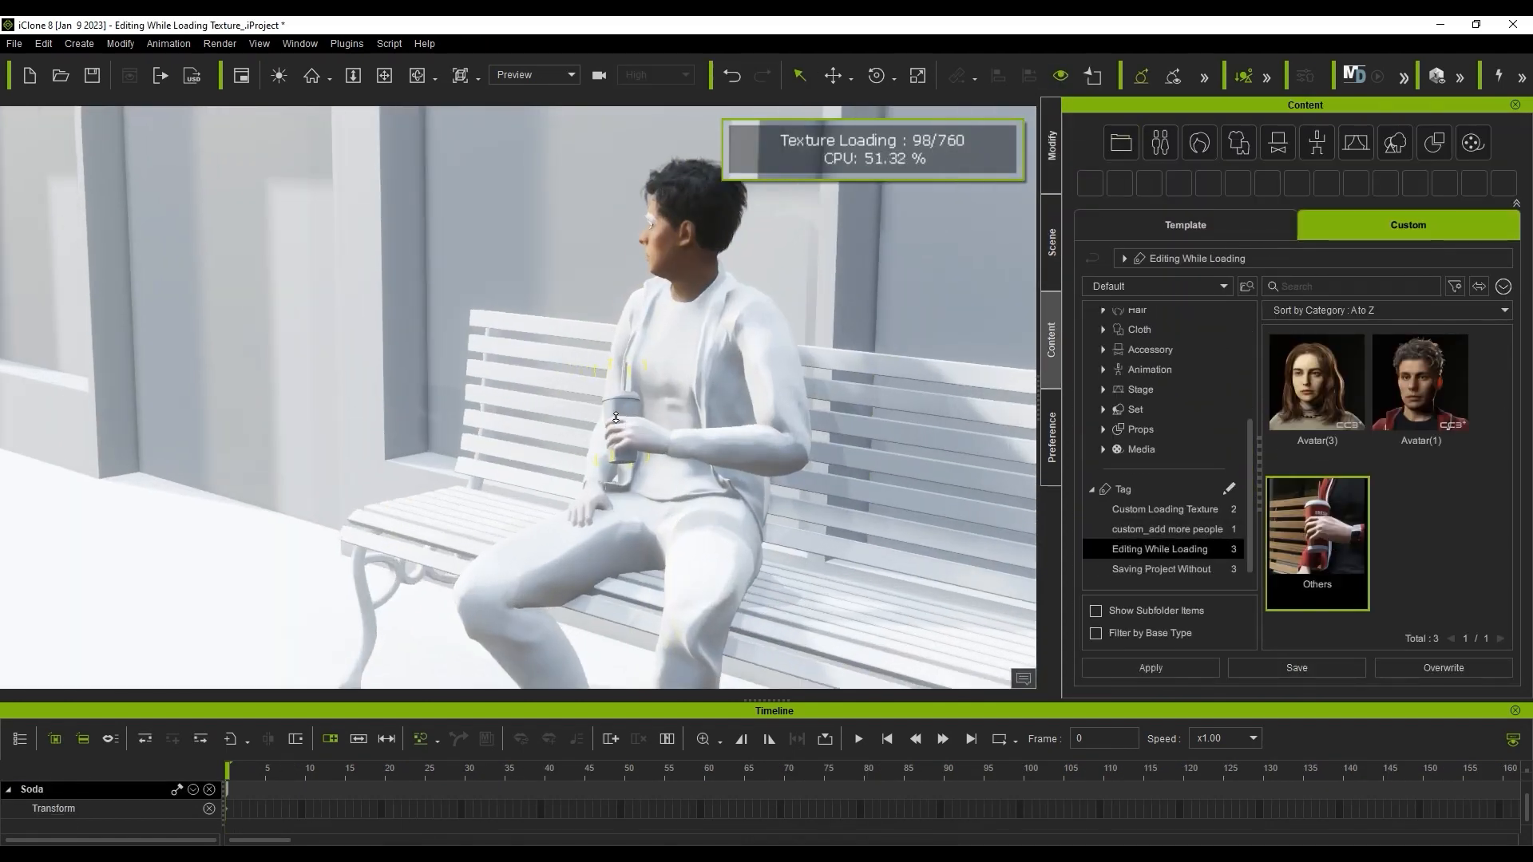
pyautogui.click(613, 441)
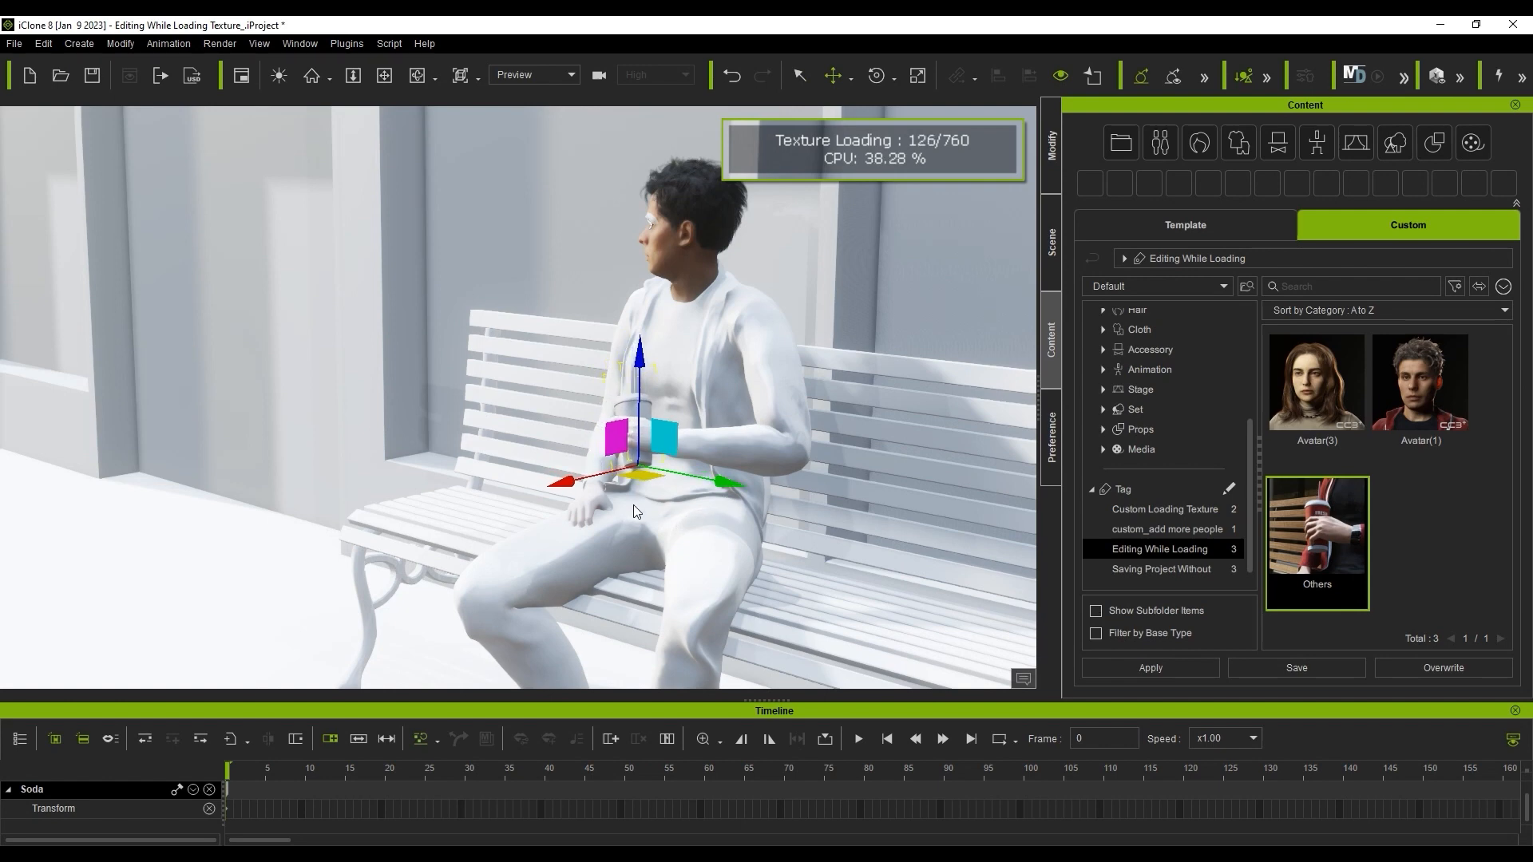
pyautogui.click(874, 75)
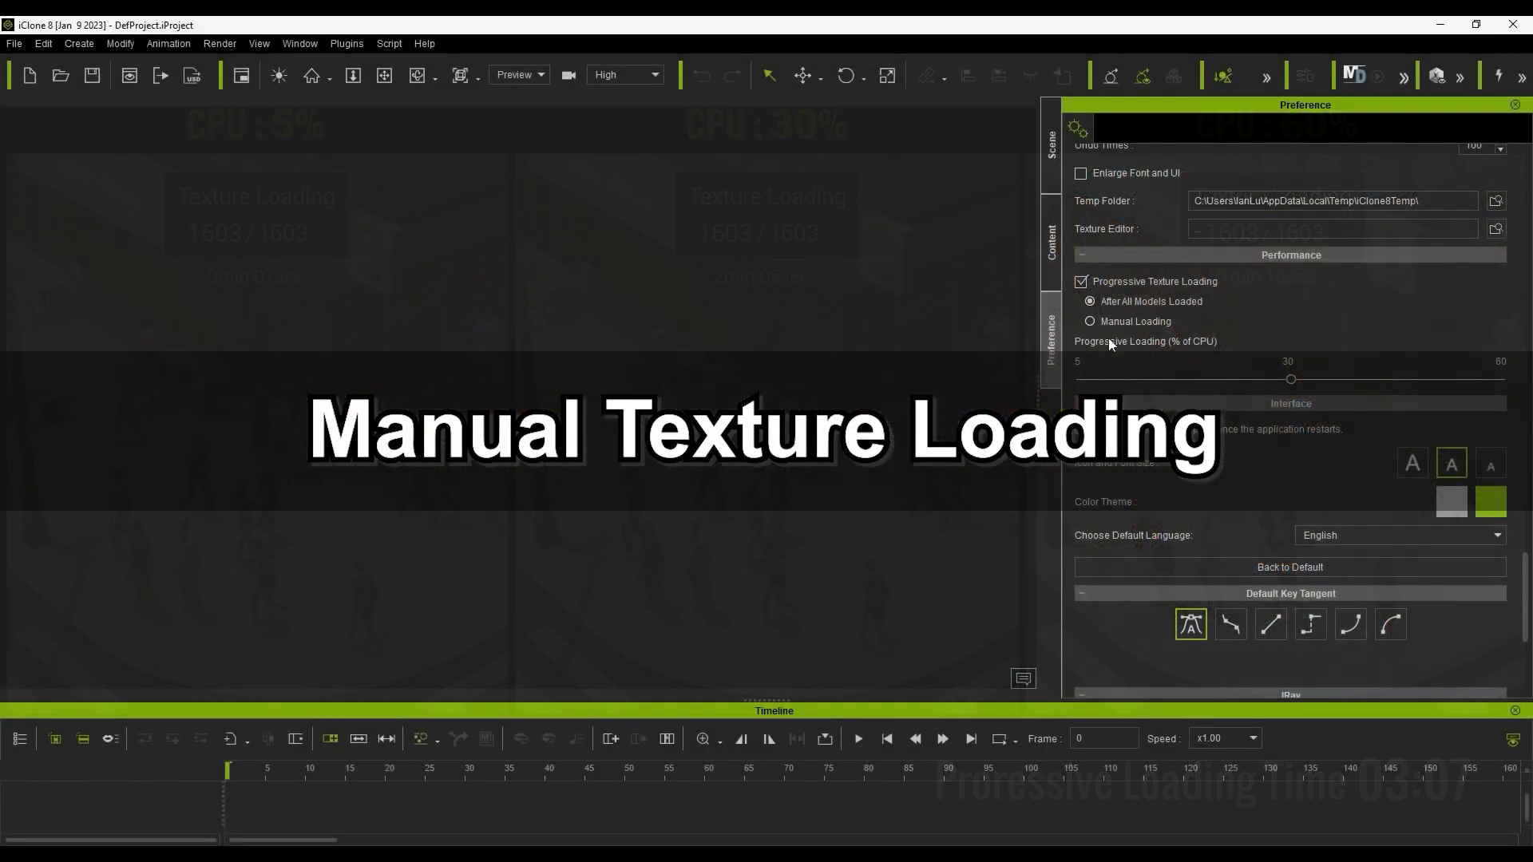
# Choose Manual Loading at 60% CPU in Performance, then load the sidewalk crowd scene project
pyautogui.click(1089, 321)
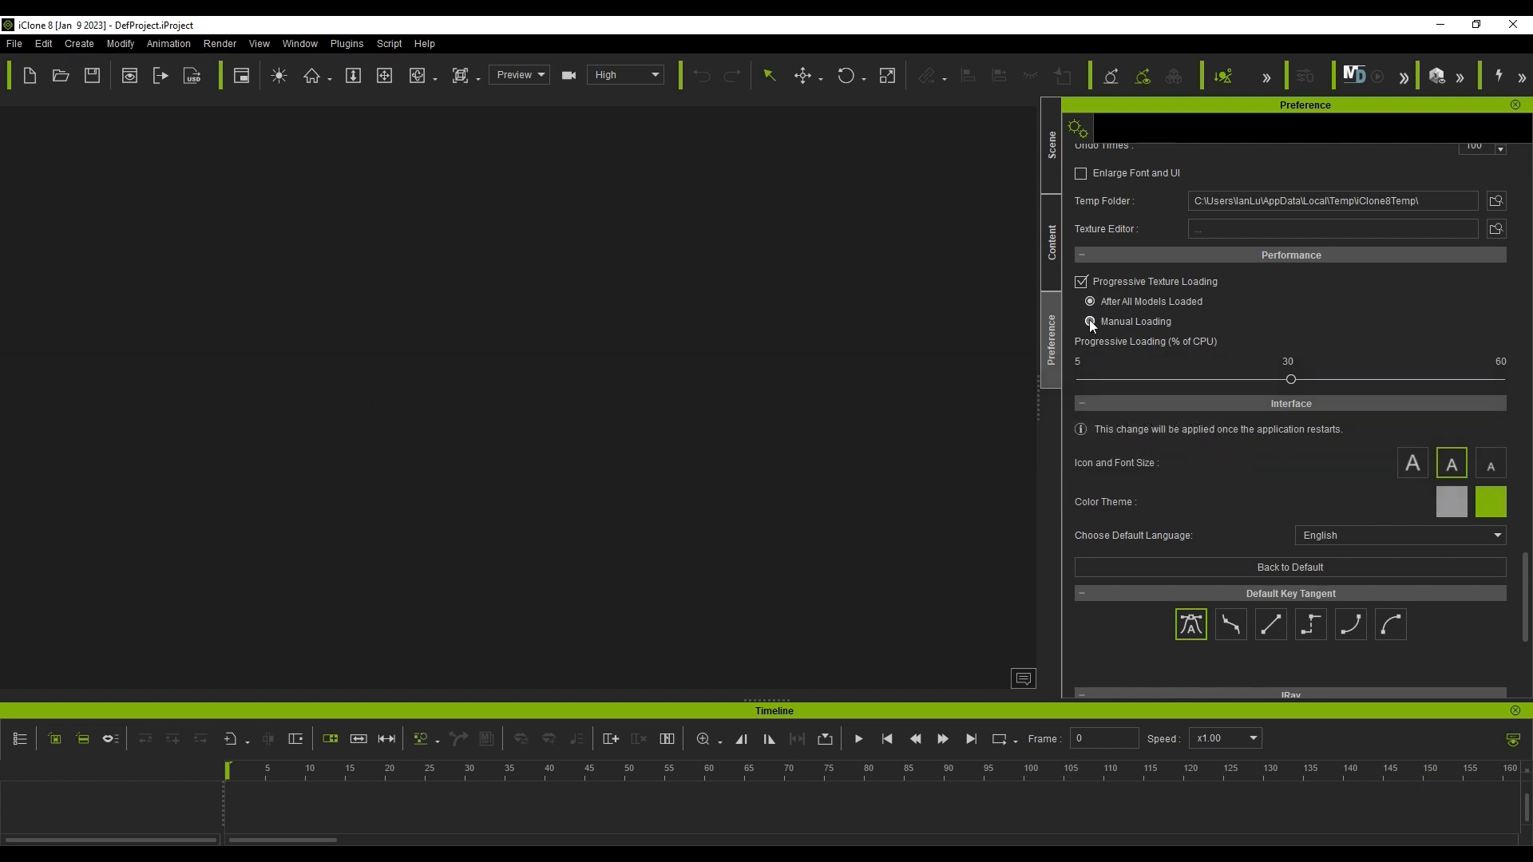
pyautogui.click(1089, 321)
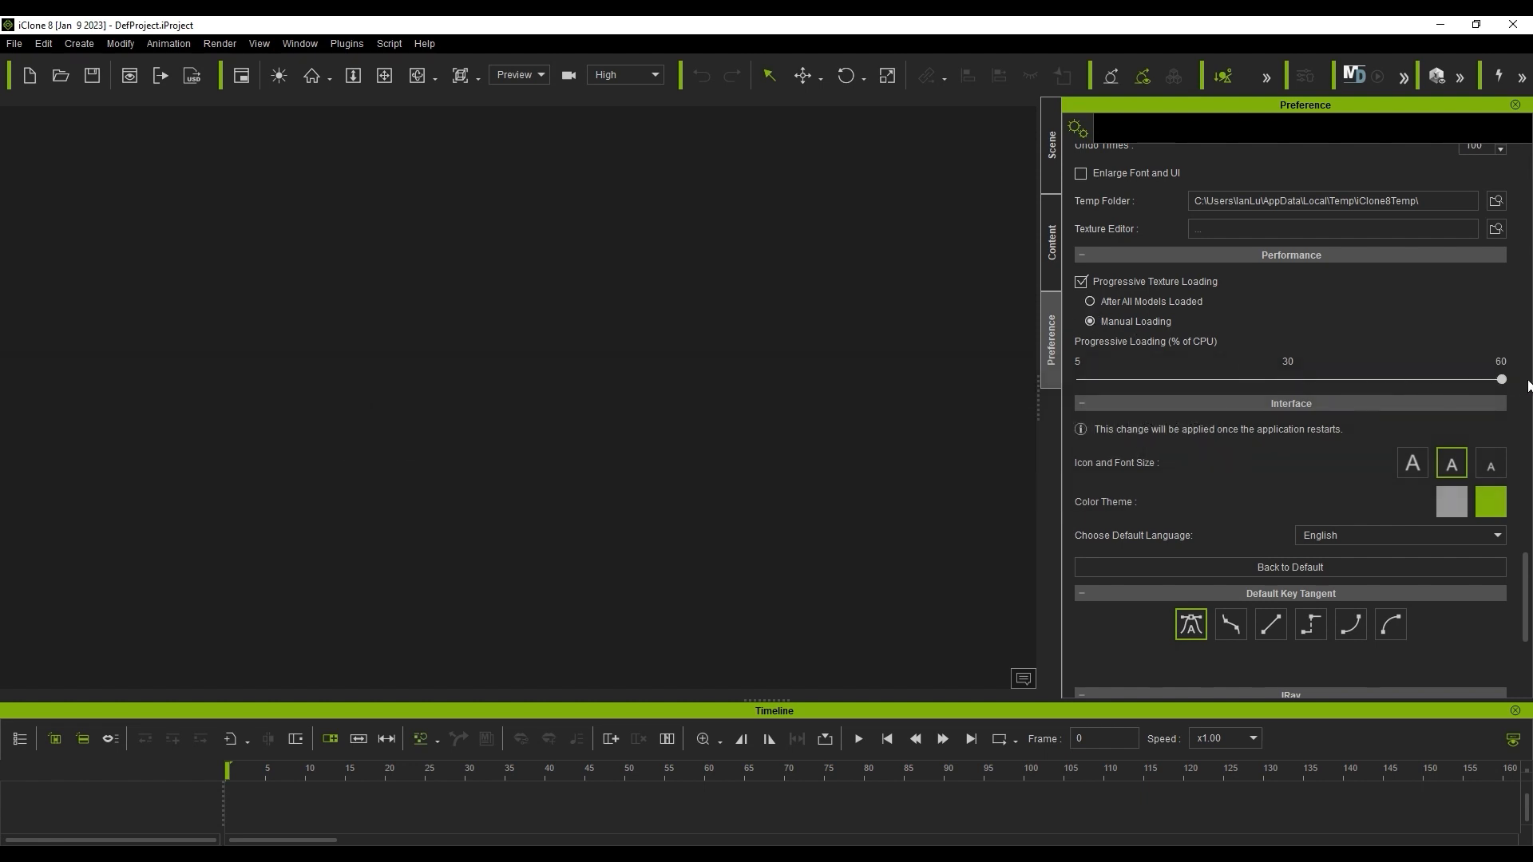
pyautogui.click(1052, 238)
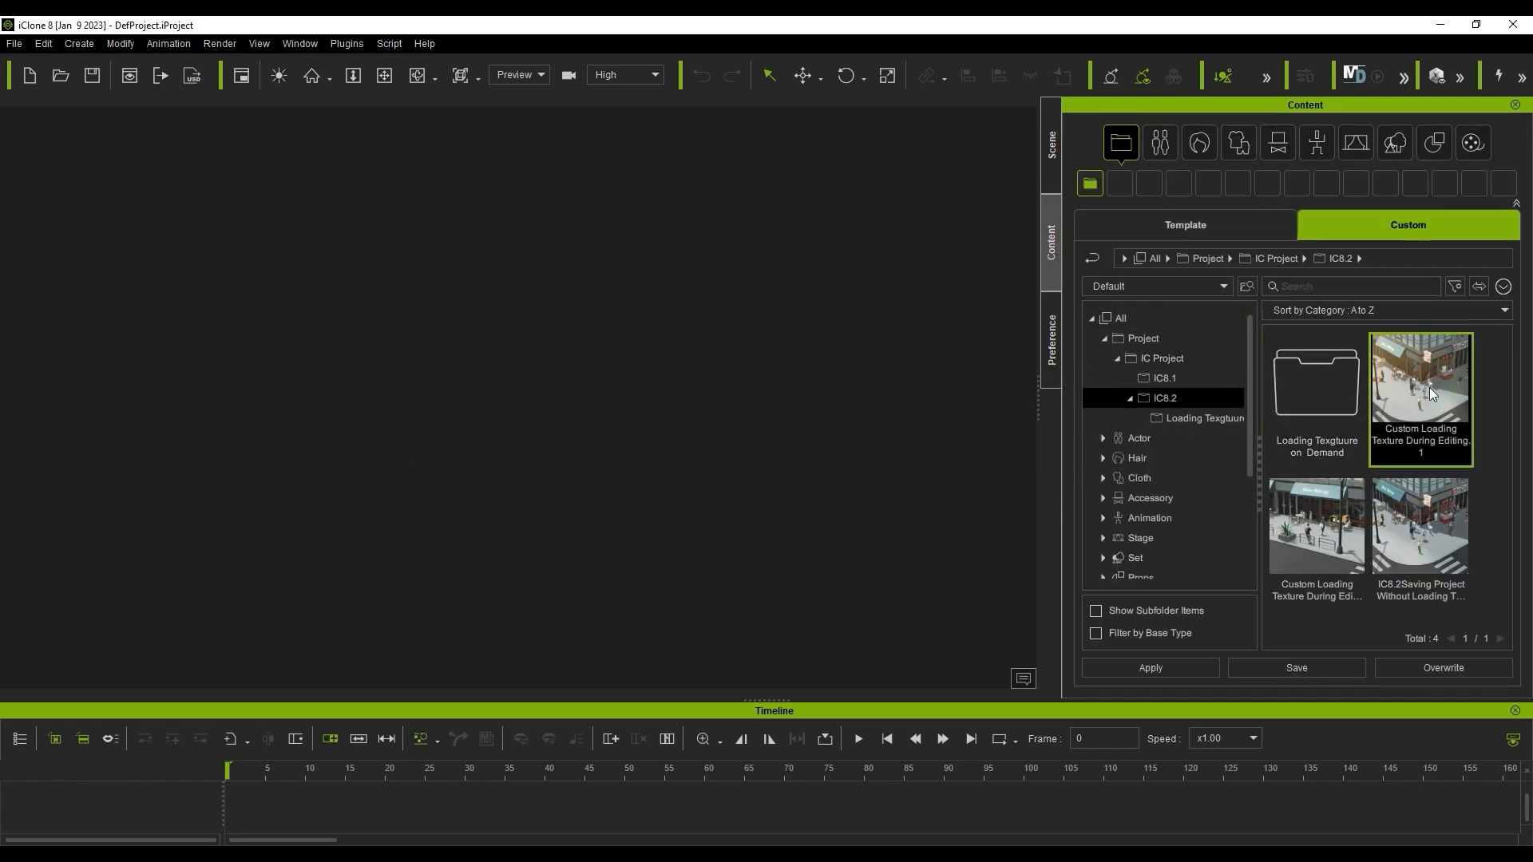
pyautogui.doubleClick(1418, 396)
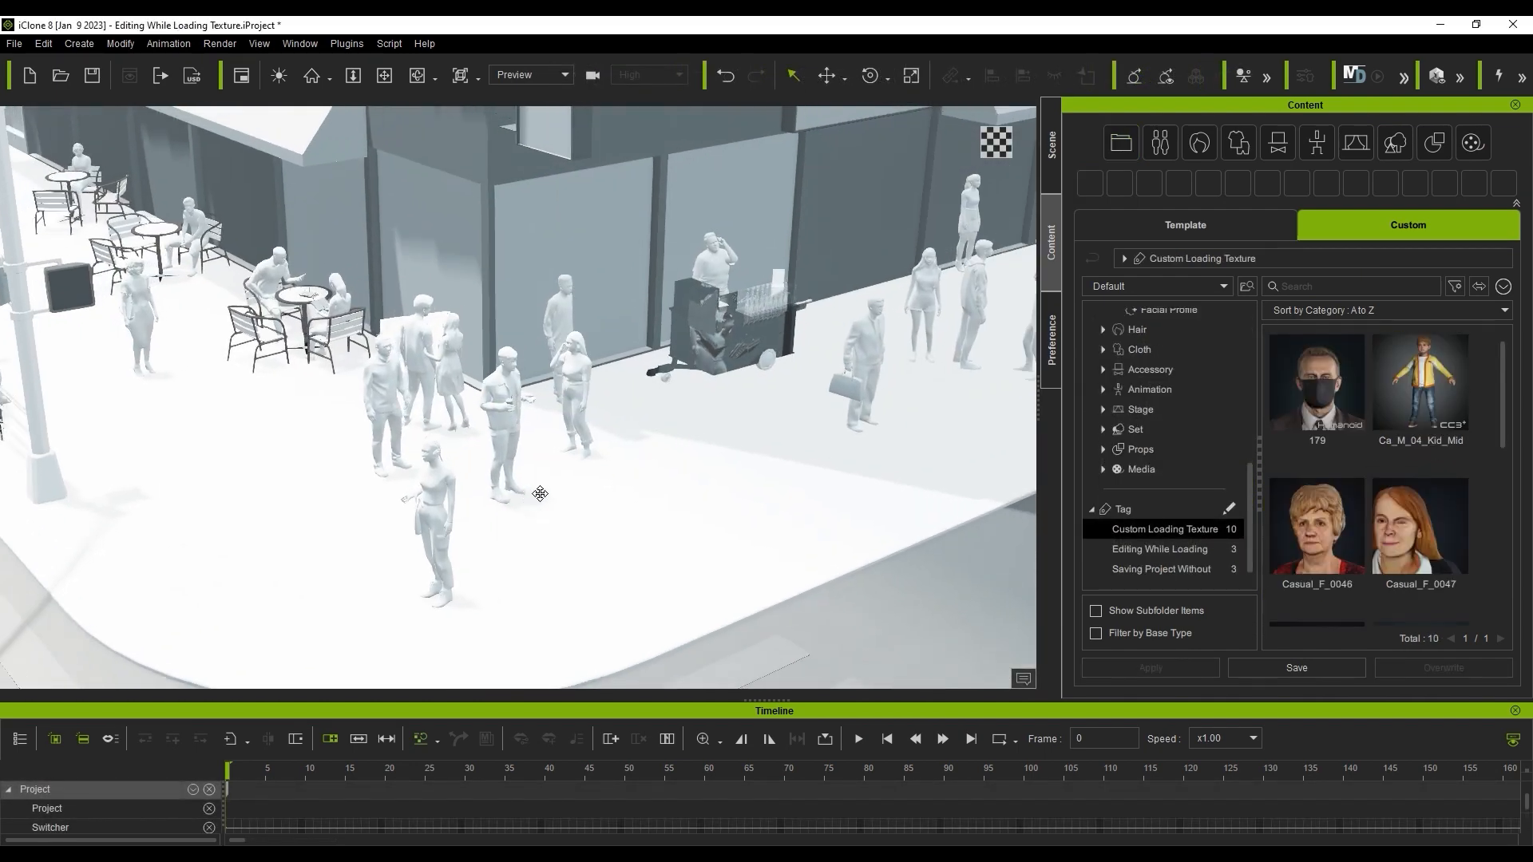
# Drop avatar 179, the masked man, onto the sidewalk and give him a walking motion
pyautogui.click(1316, 382)
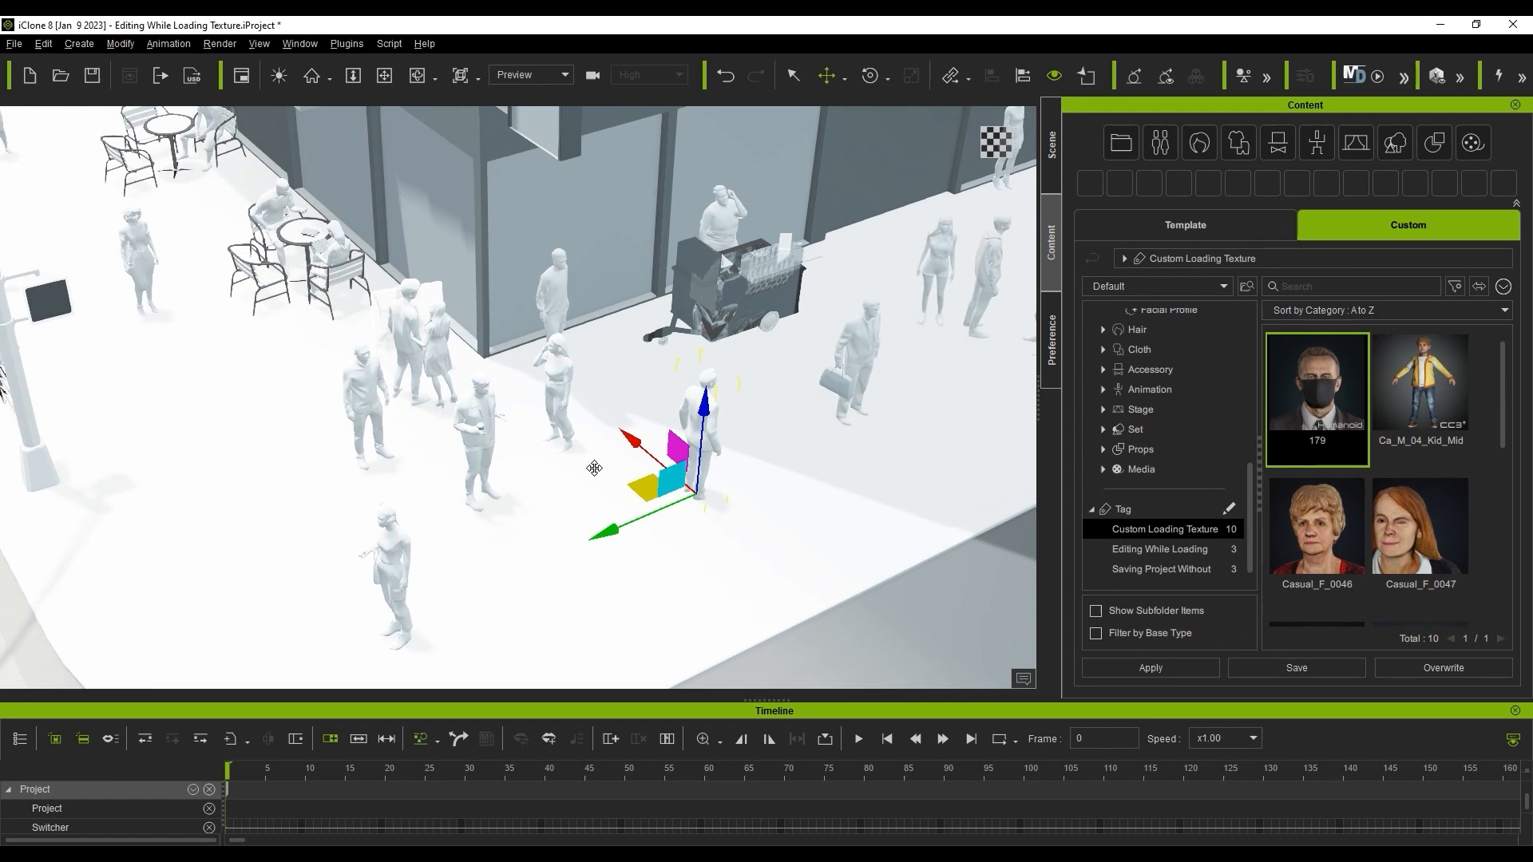
pyautogui.click(1183, 226)
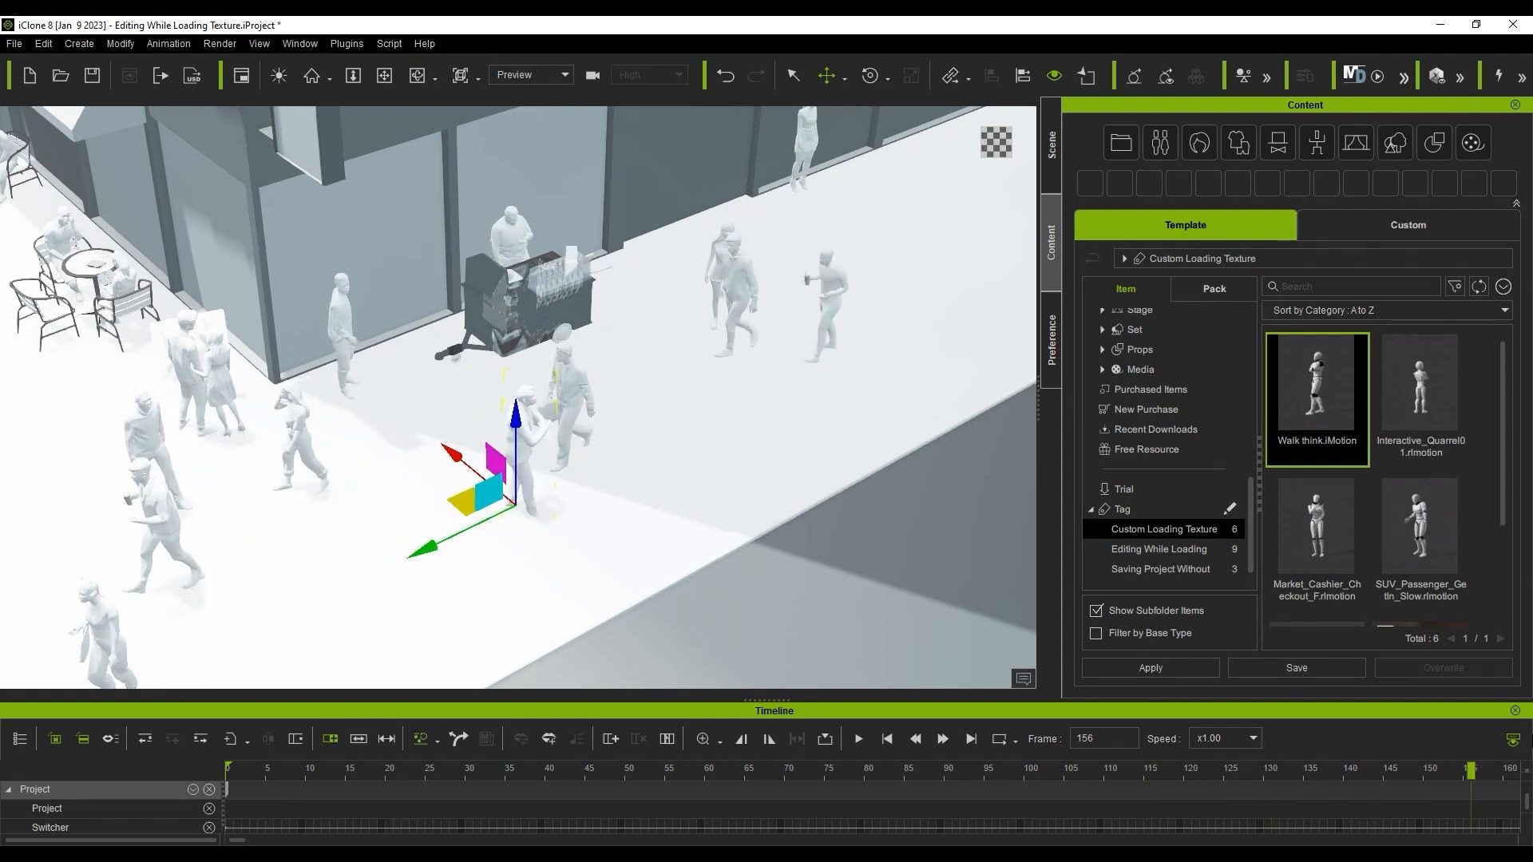
pyautogui.click(1406, 225)
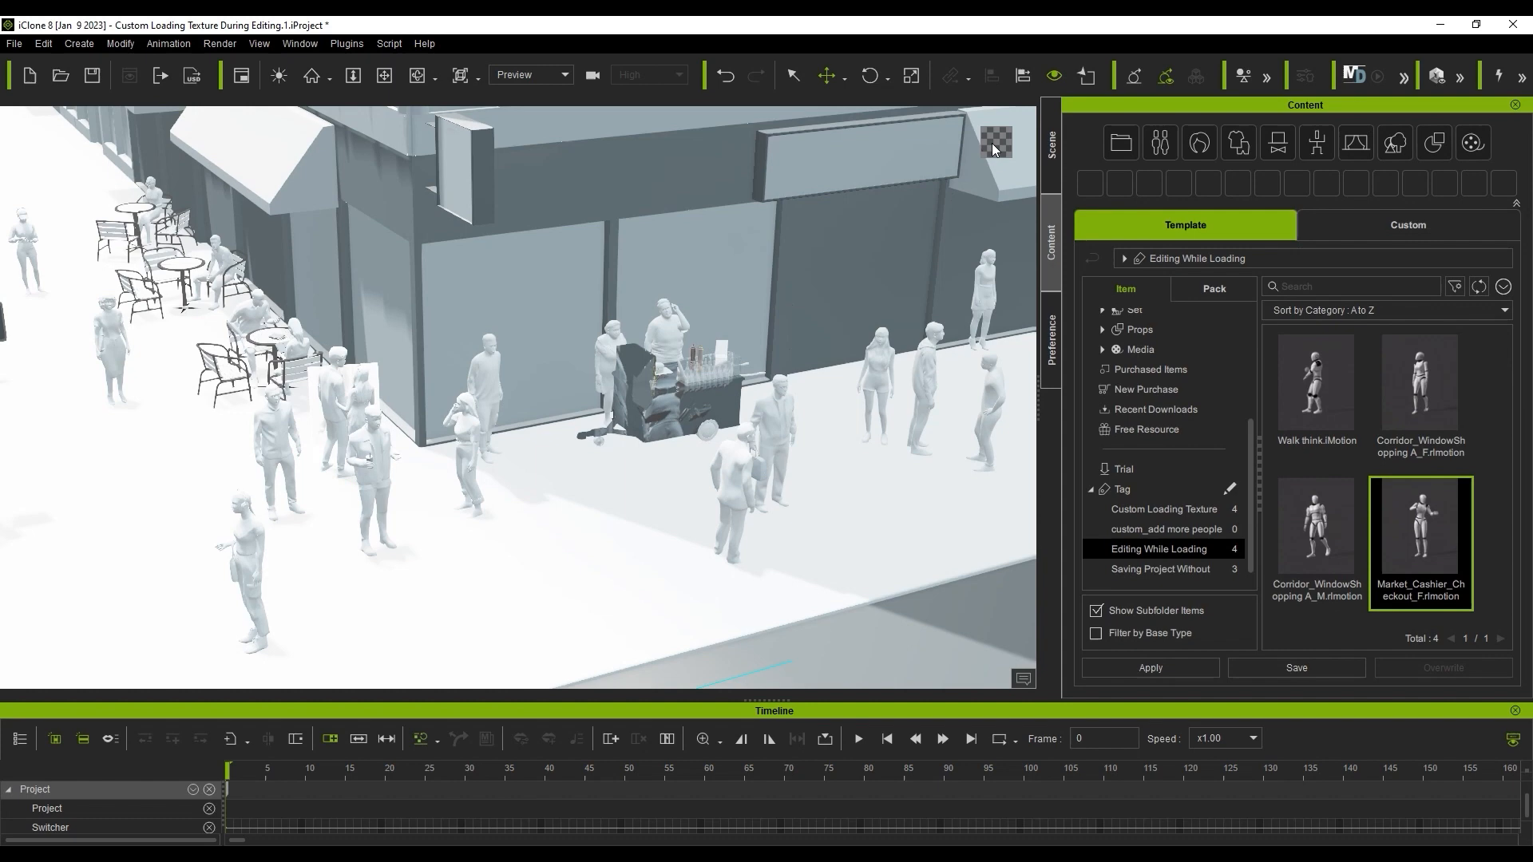
# Load the white SUV street scene and save it as the custom project 'Loading Texgtuure on Demand'
pyautogui.click(1406, 225)
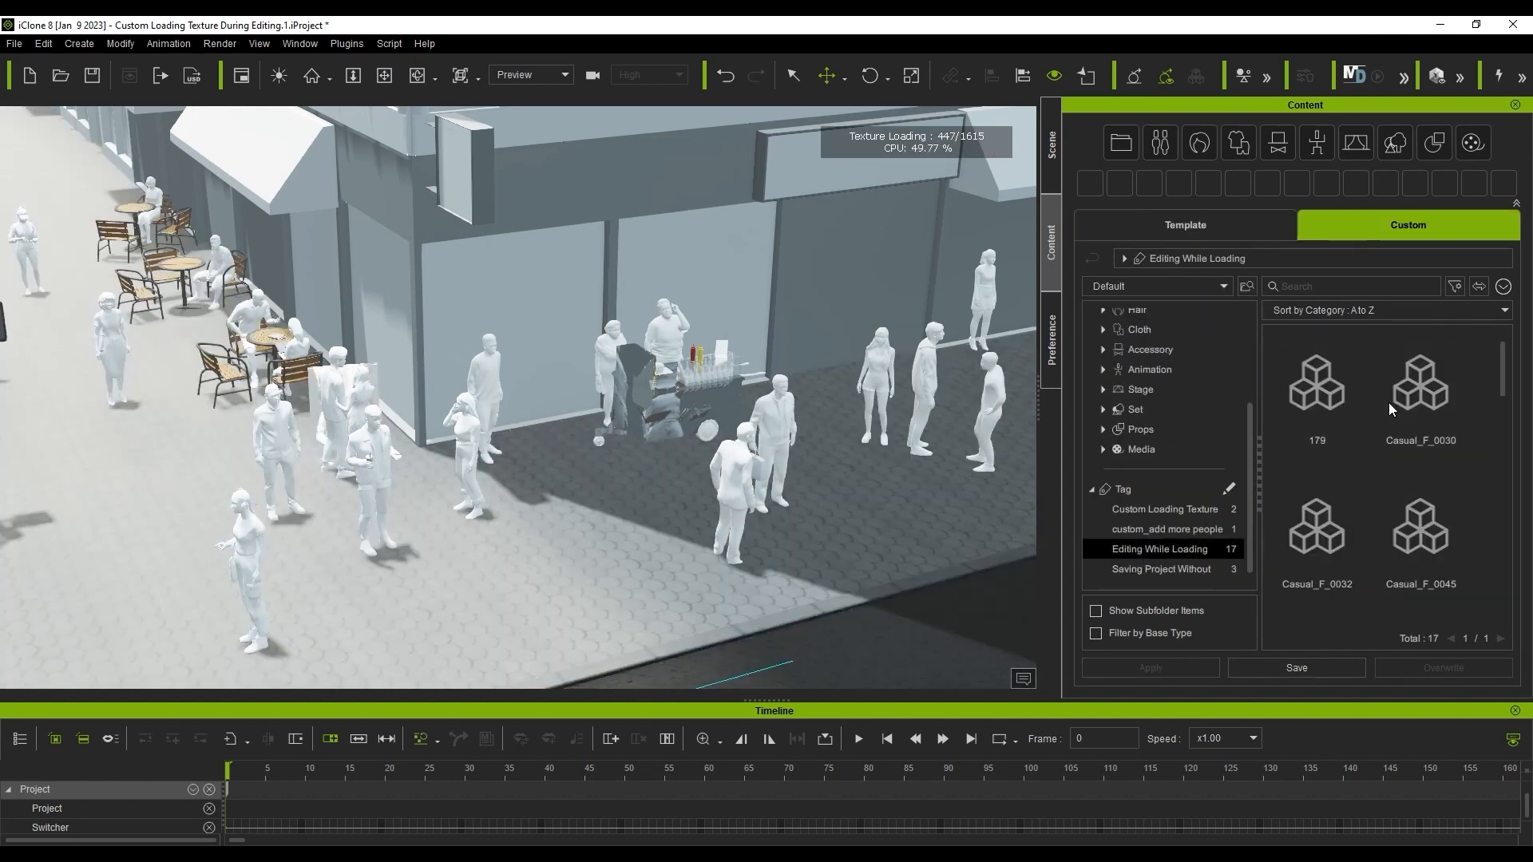
pyautogui.doubleClick(1421, 533)
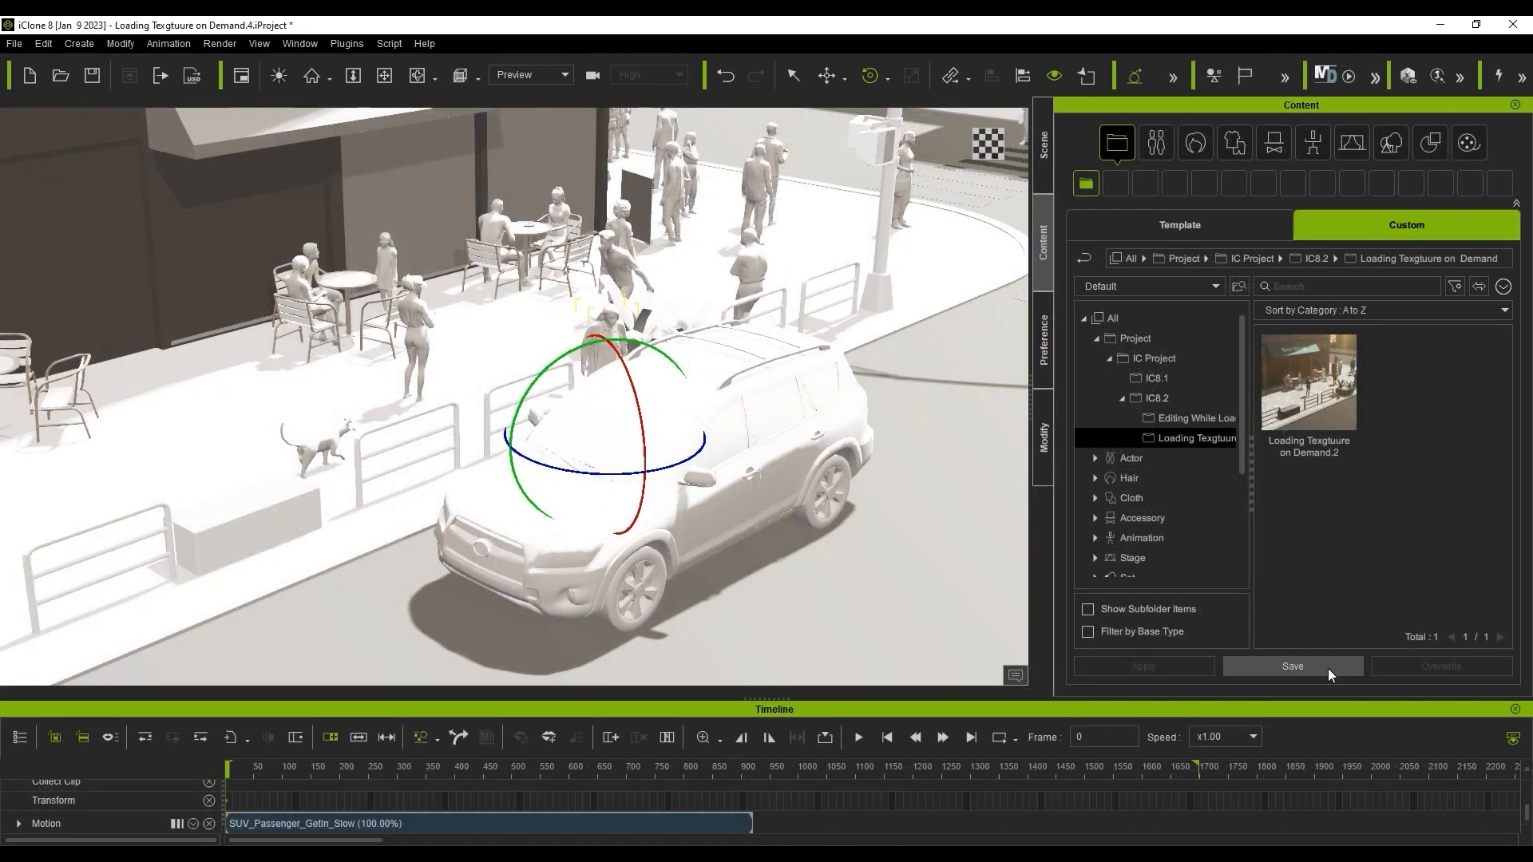
pyautogui.click(1291, 665)
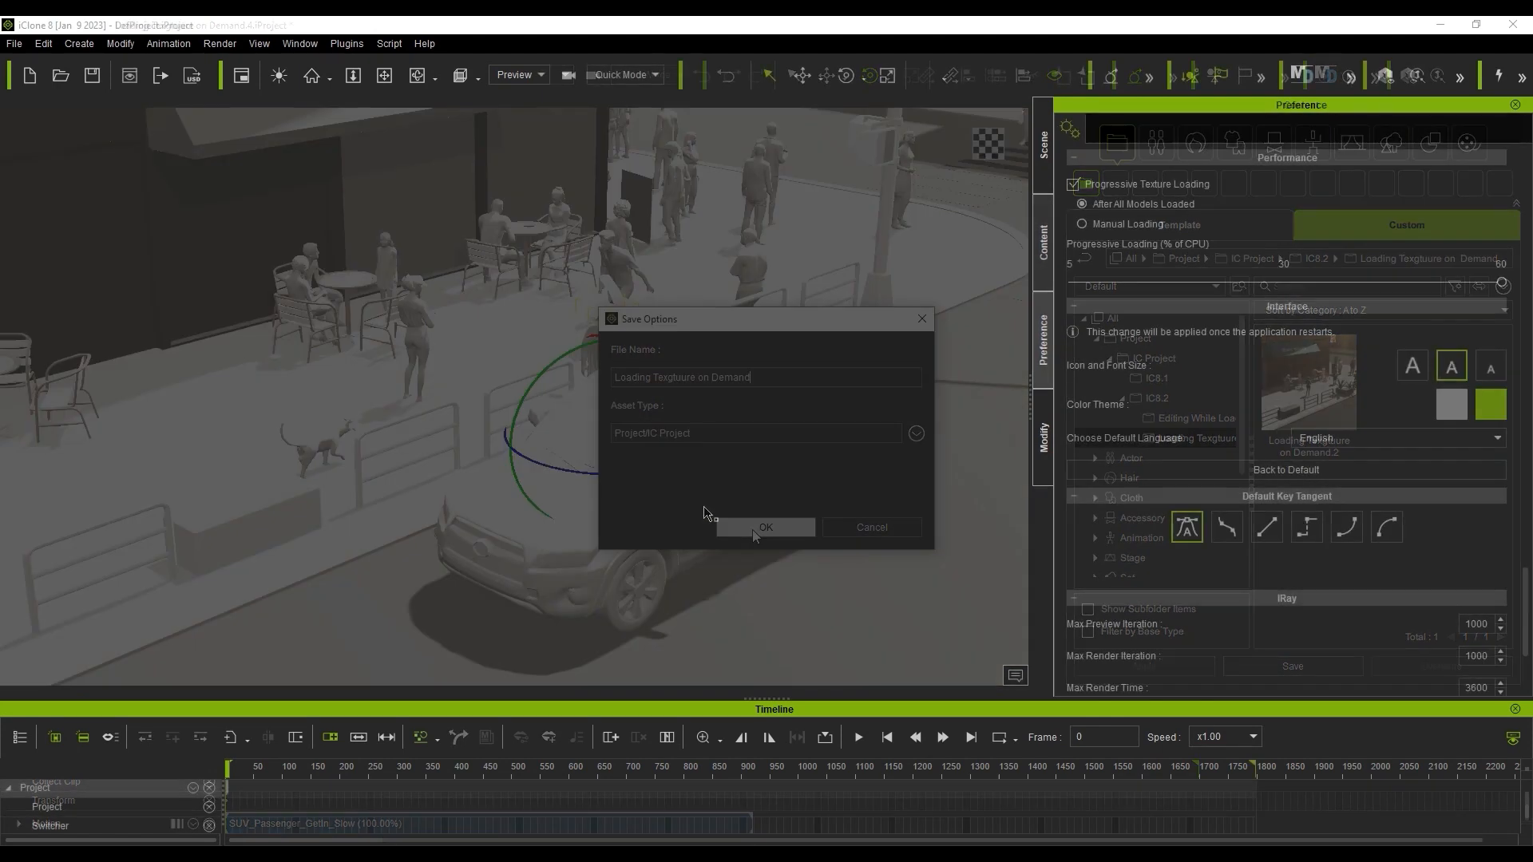
pyautogui.click(765, 527)
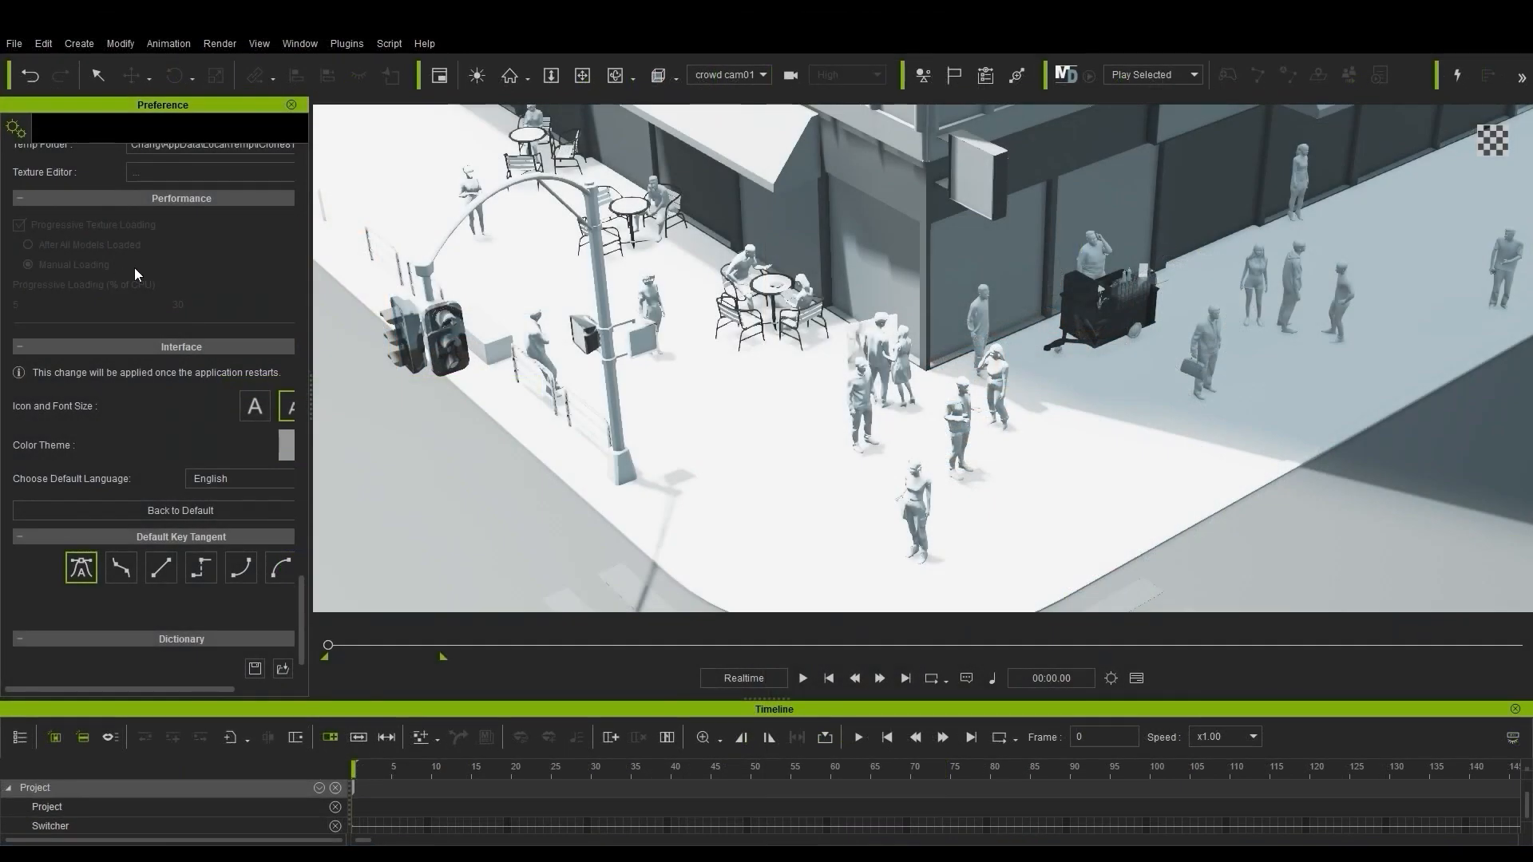
# Launch Unreal Live Link from the Plugins menu and expand Character in its Transfer List
pyautogui.click(347, 43)
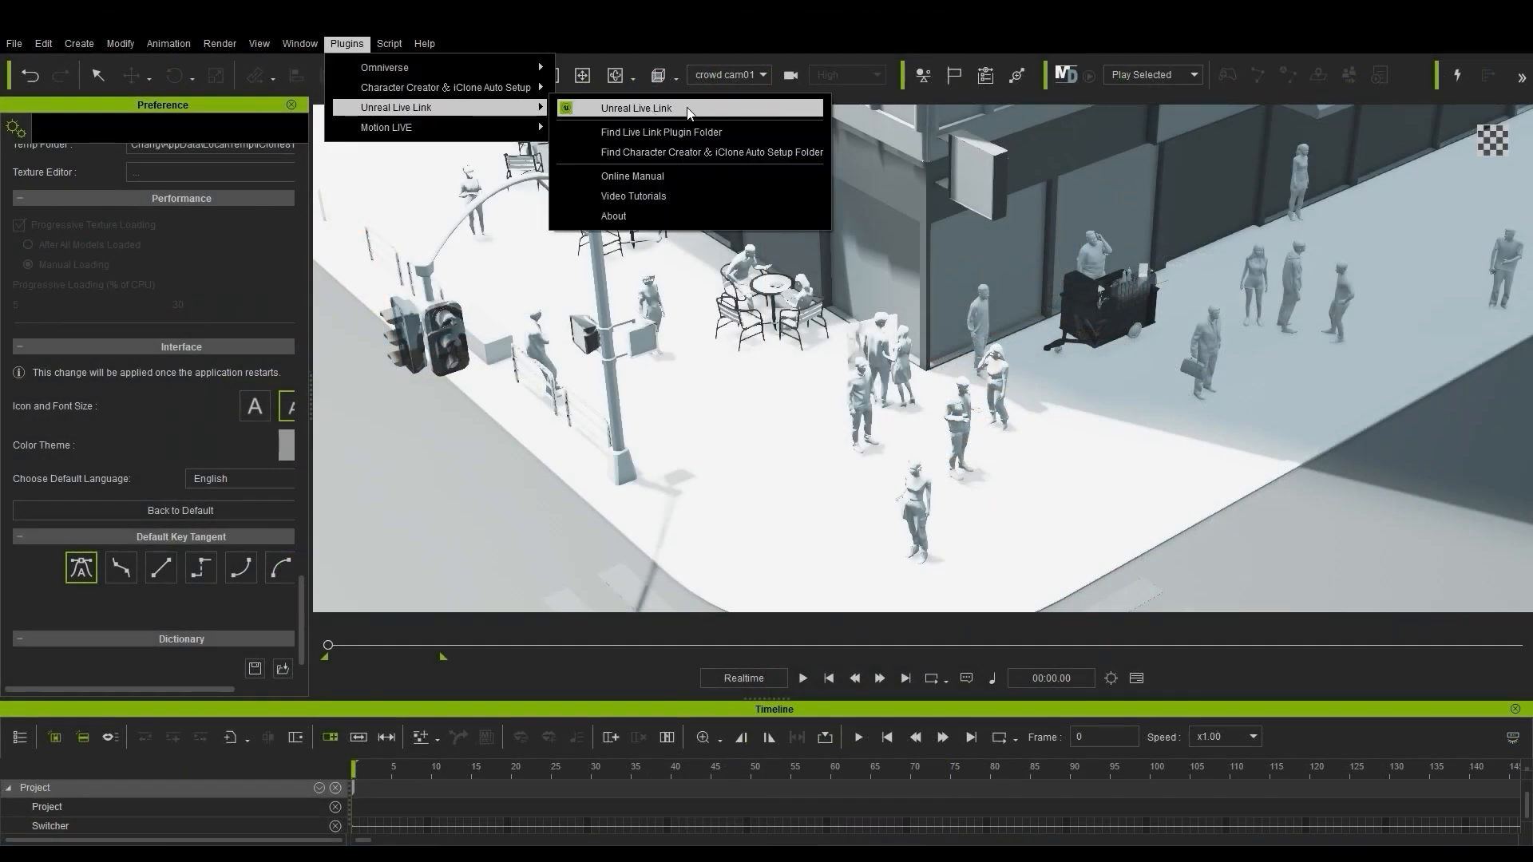
pyautogui.click(634, 107)
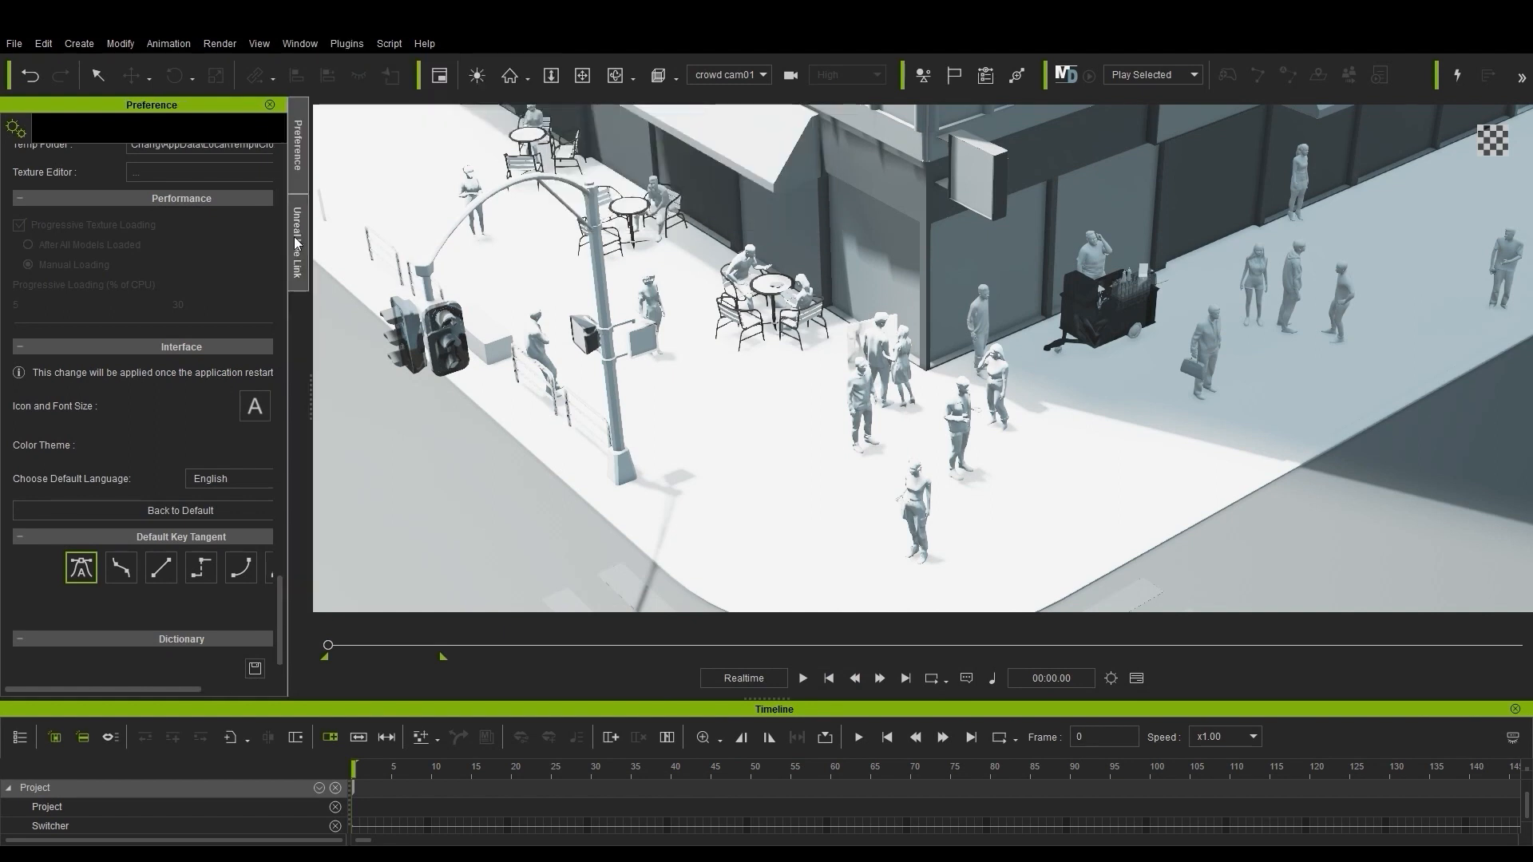
pyautogui.click(299, 239)
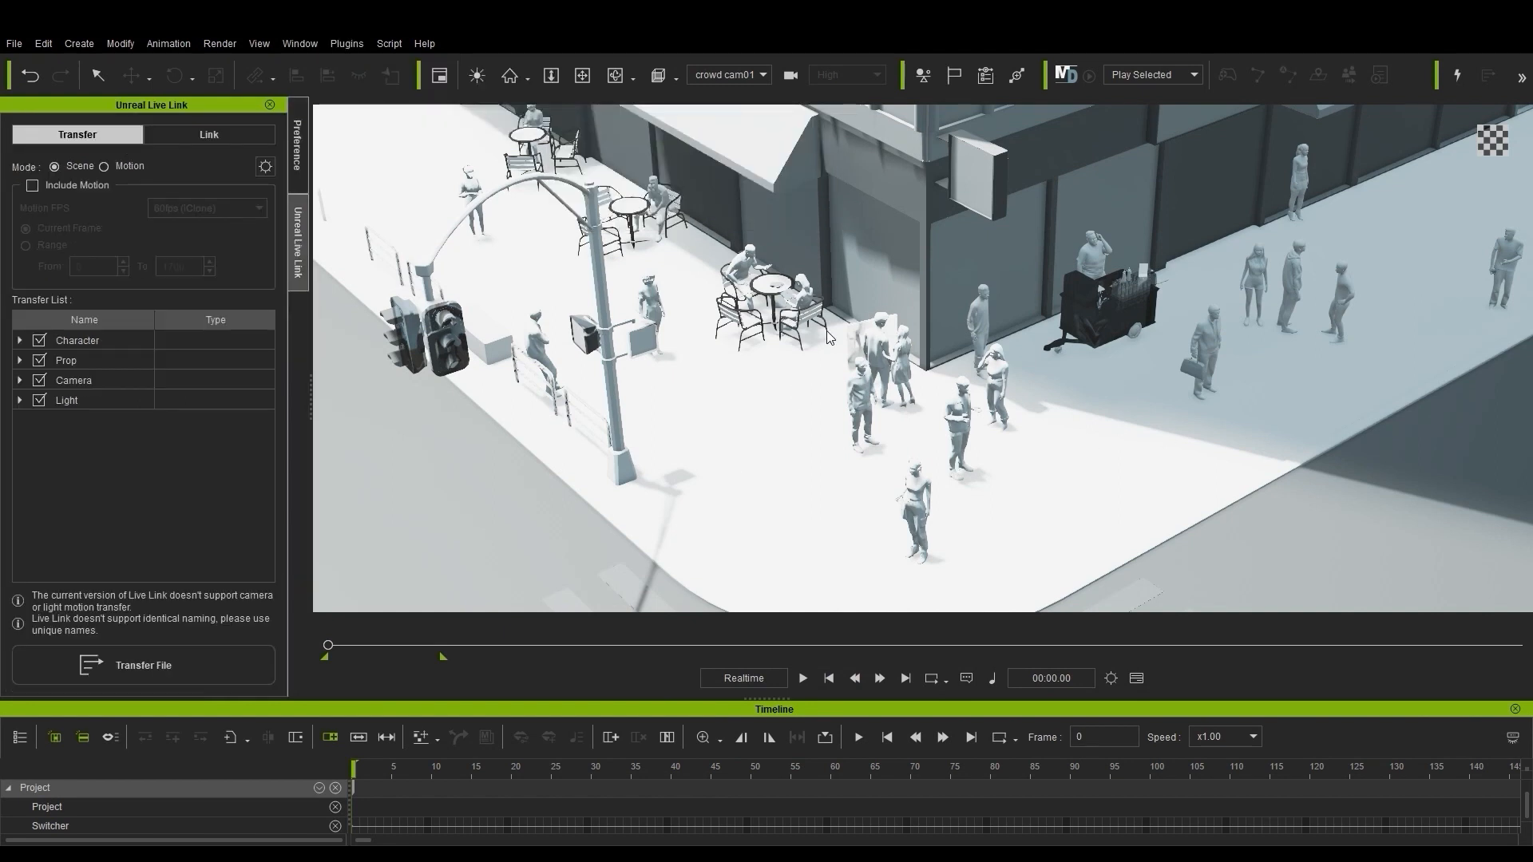
pyautogui.click(19, 339)
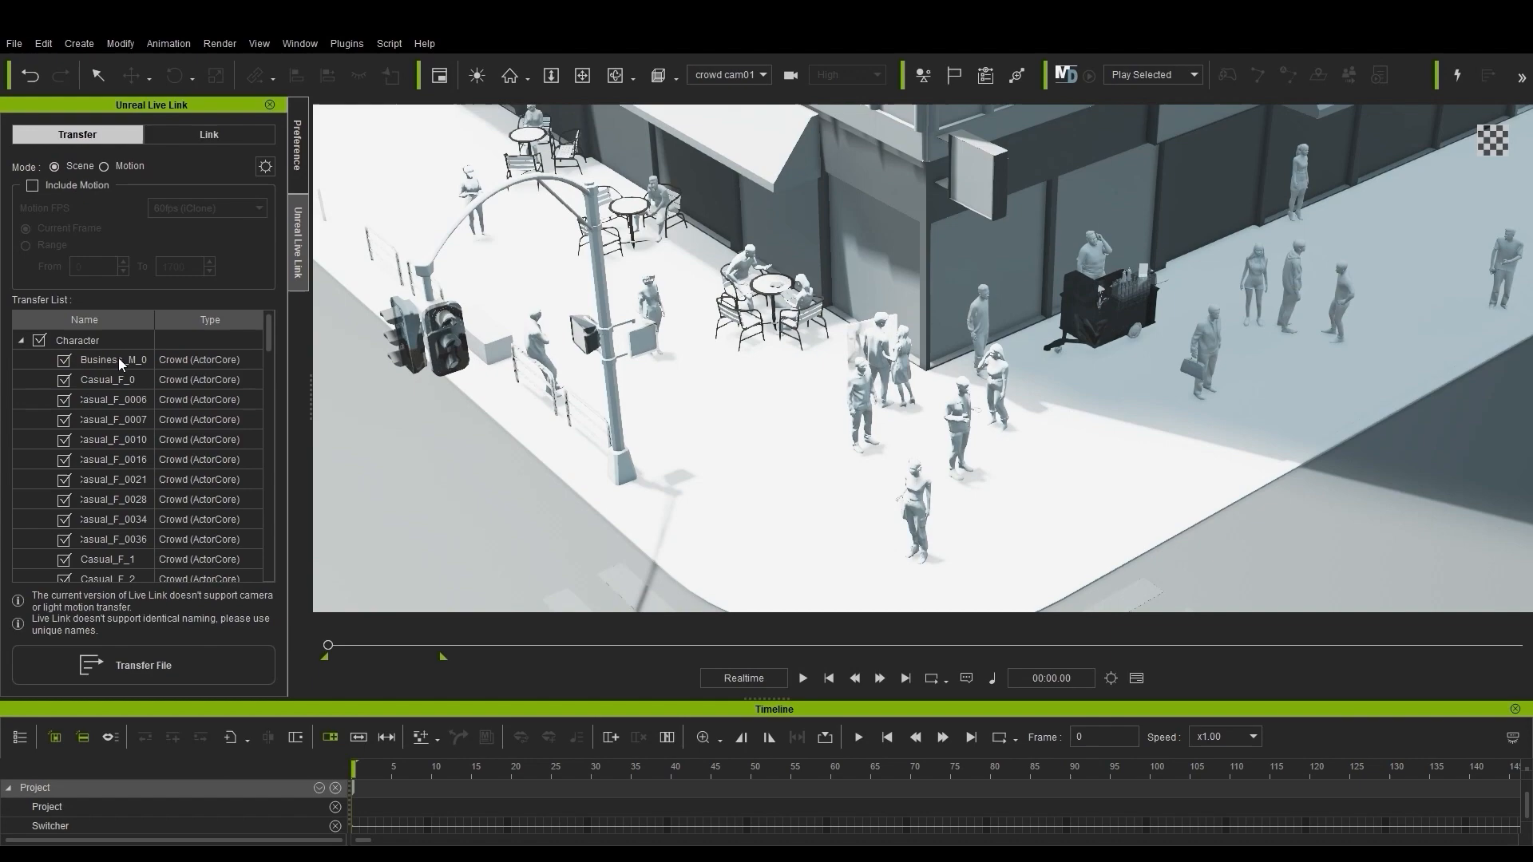